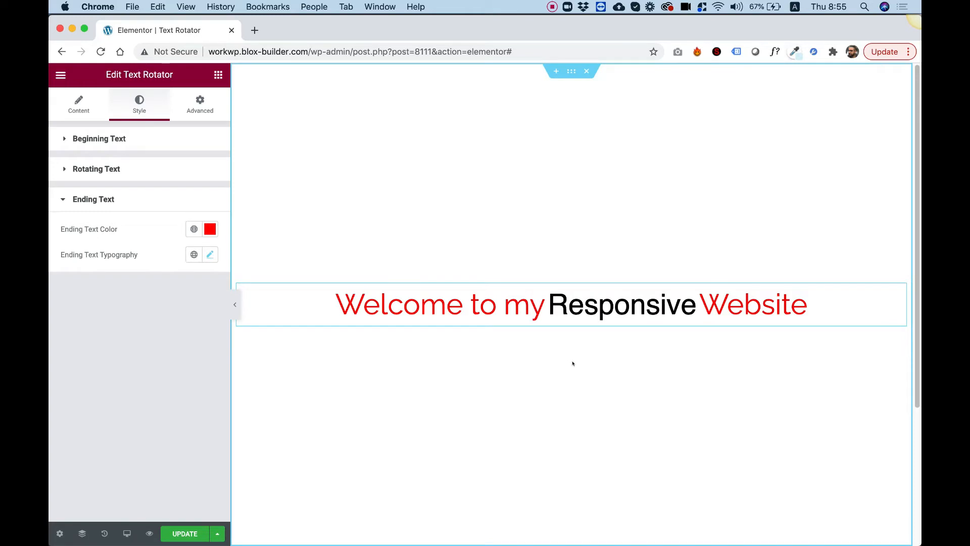
mouse_move(577, 369)
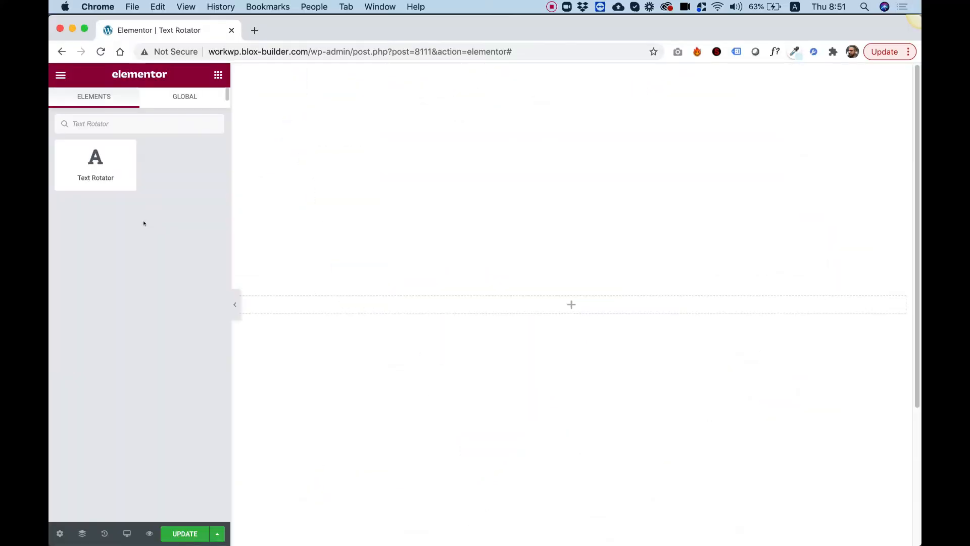
Step: Drop a Text Rotator widget onto the section and add Cool as a rotating word
drag(95, 164, 618, 303)
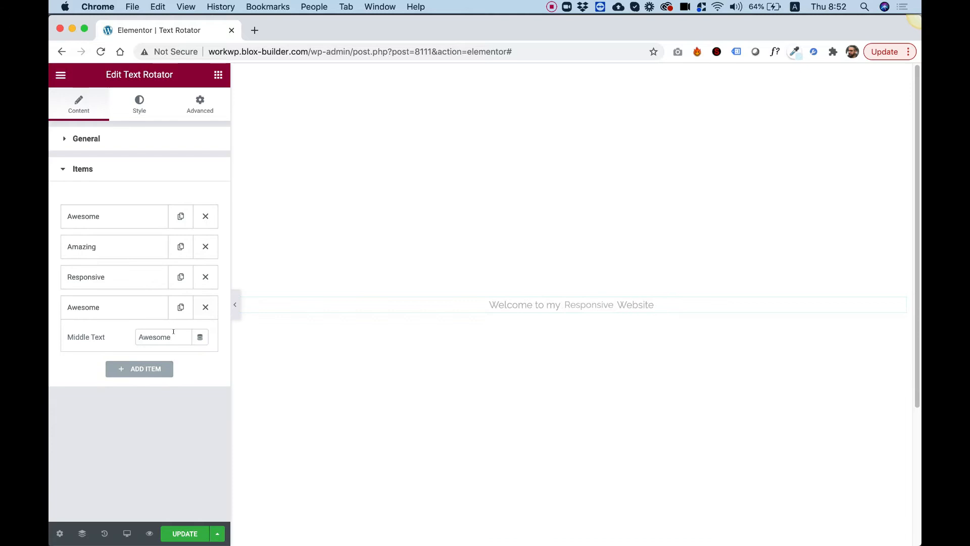
text(Coo)
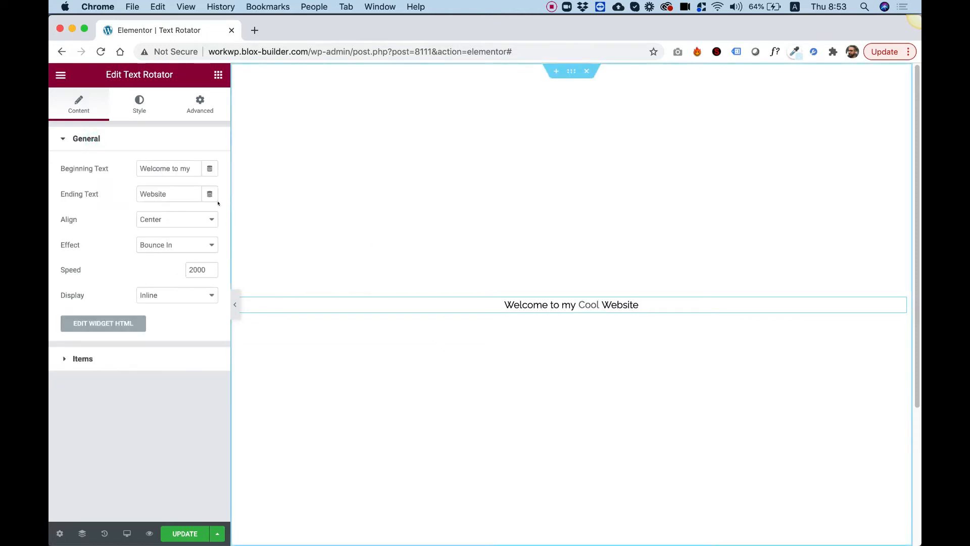
double_click(167, 194)
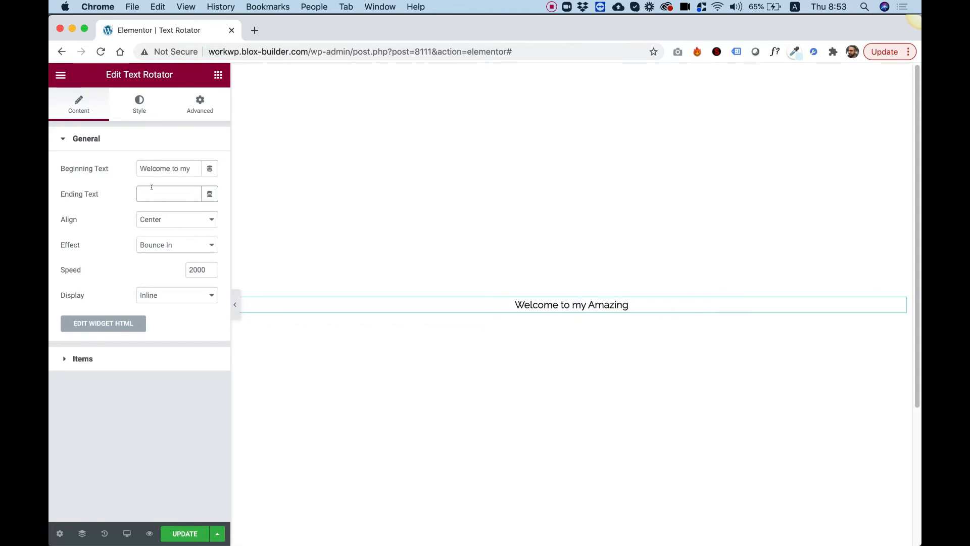
text(Website)
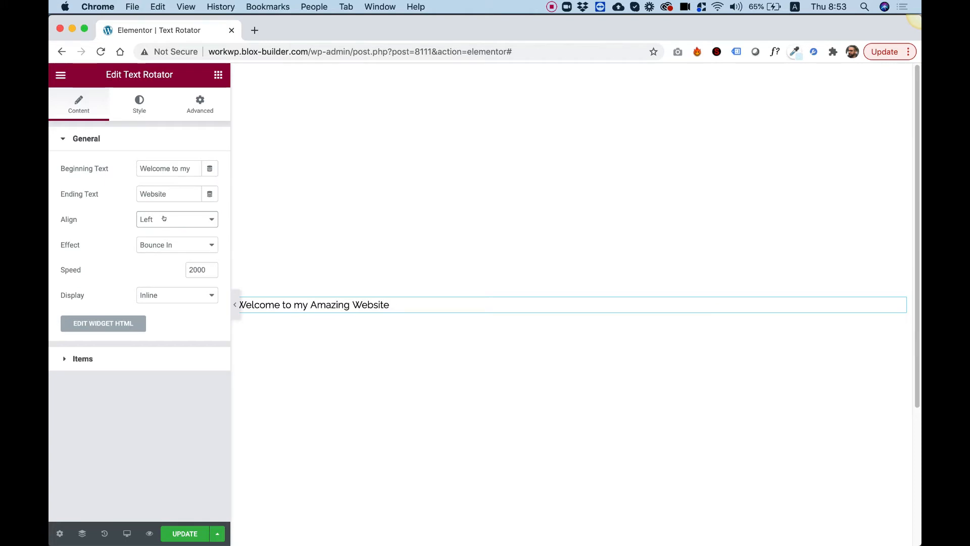
click(177, 219)
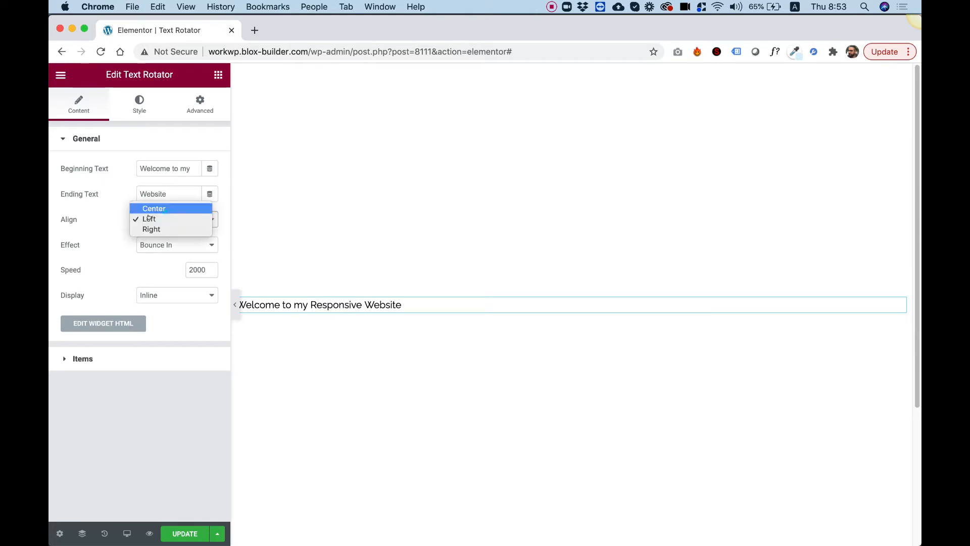
click(153, 209)
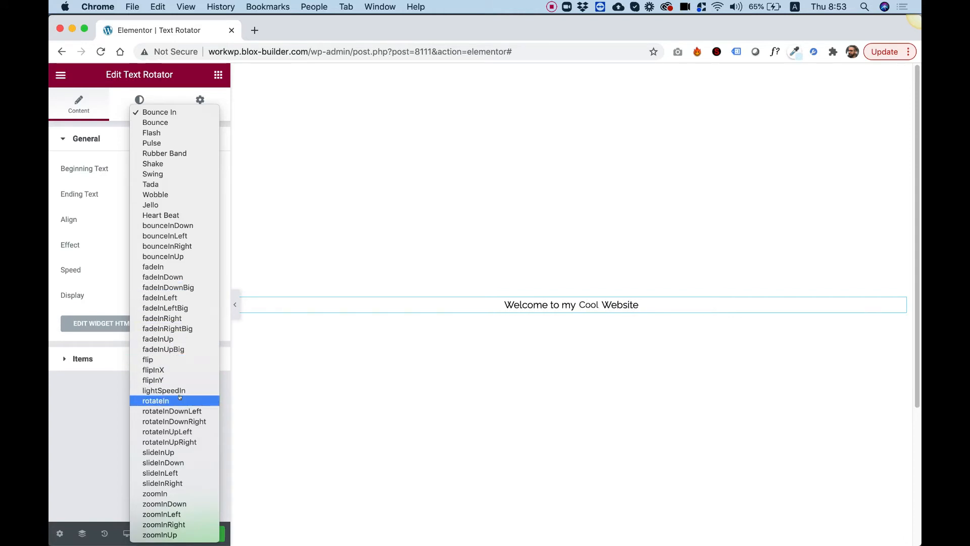
Step: Set the rotating word's entrance effect to rotateIn instead of Bounce In
click(155, 400)
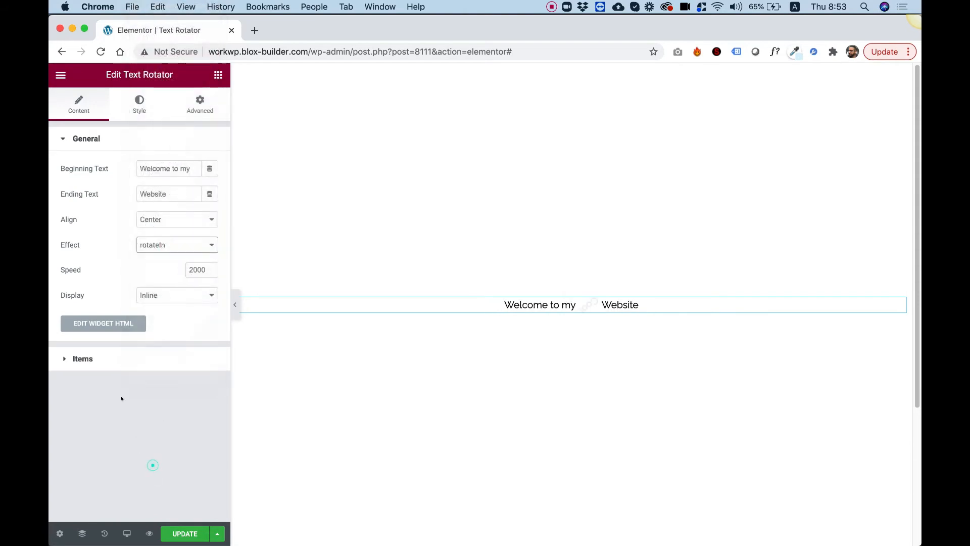
click(176, 245)
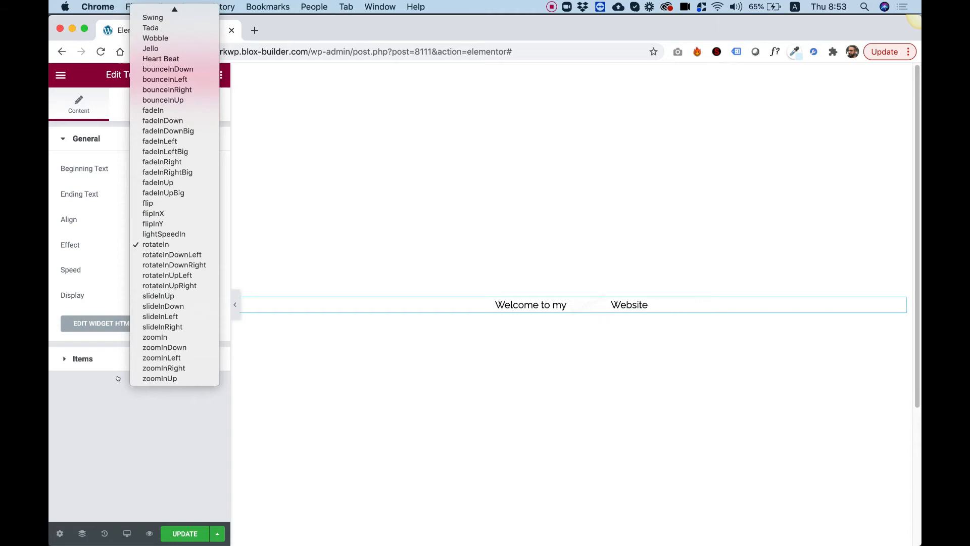
click(155, 243)
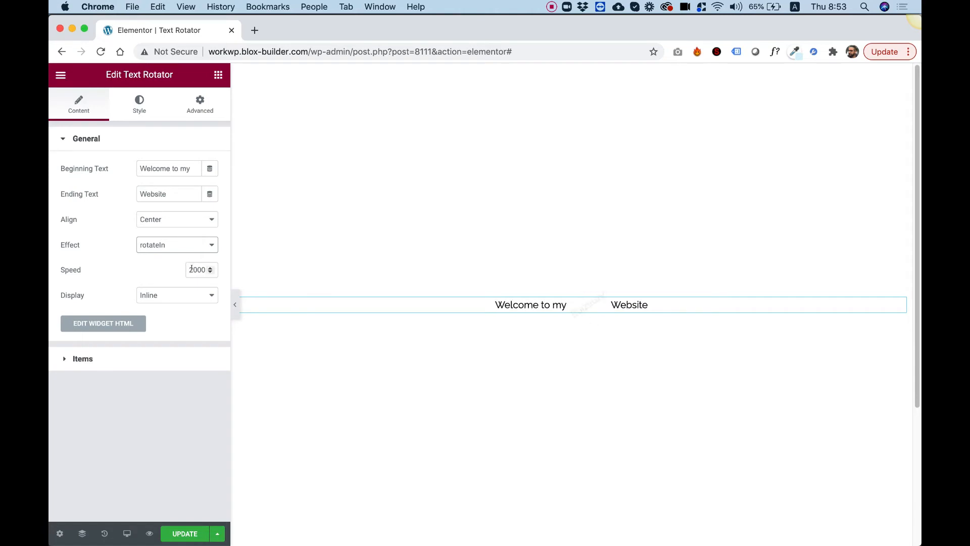
Step: Set rotation speed to 5000, try Block display, then return to Inline
text(5000)
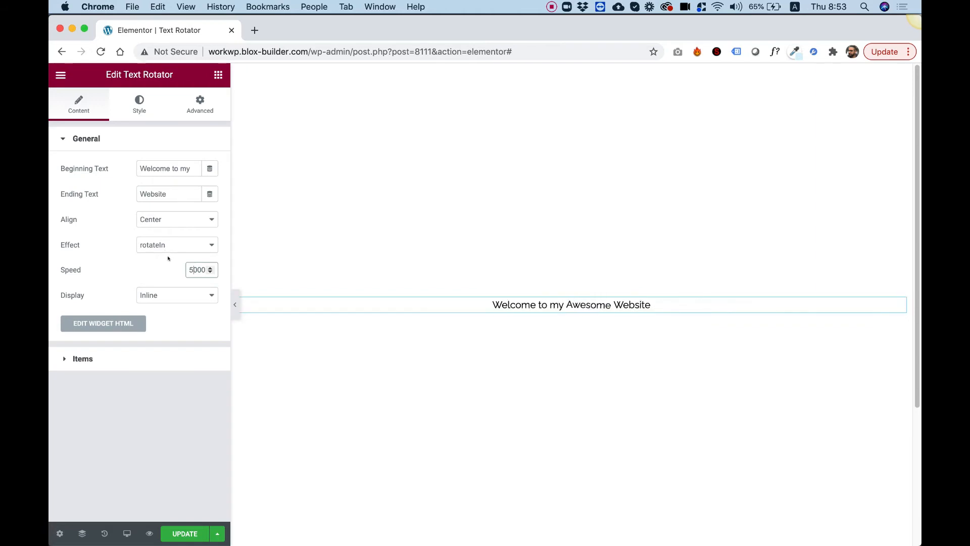
mouse_move(128, 266)
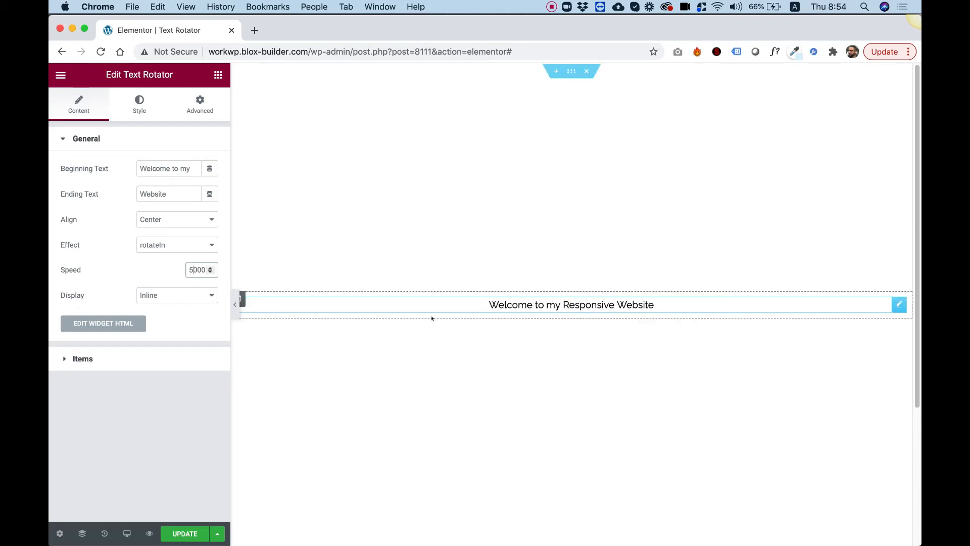
click(177, 295)
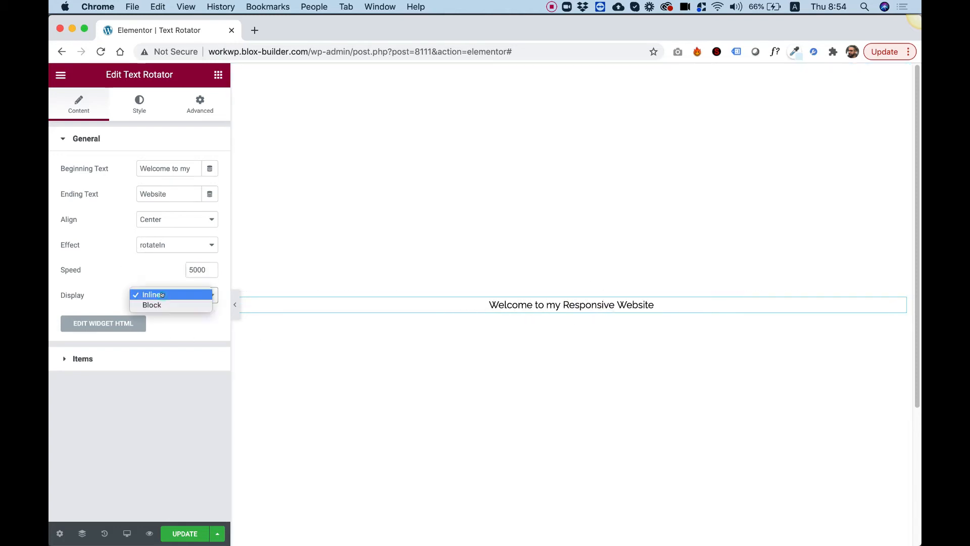
click(152, 305)
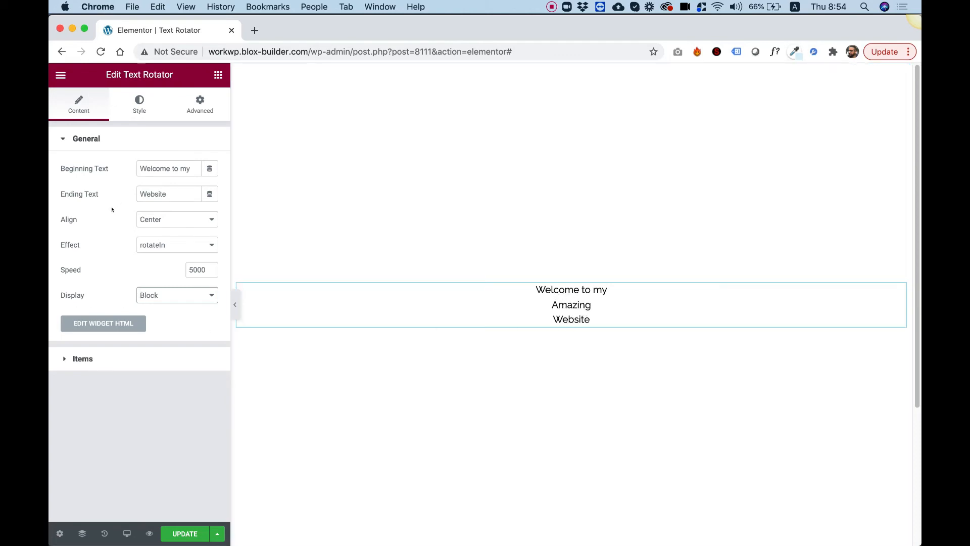
click(176, 295)
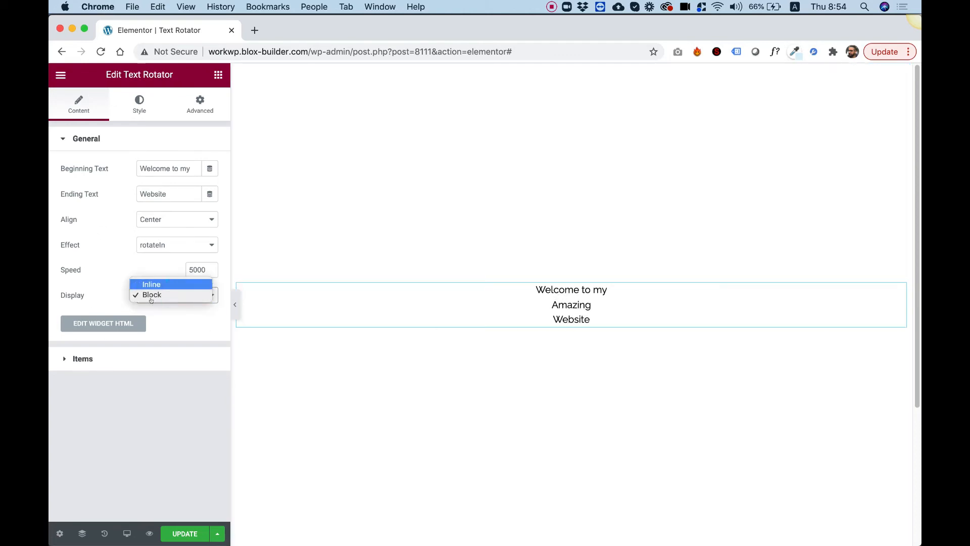
click(152, 284)
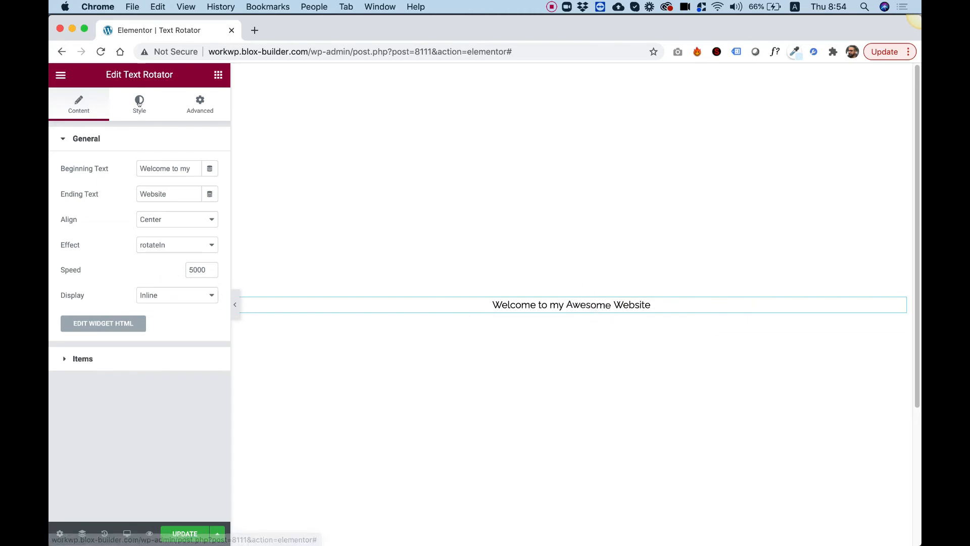
Step: Style the beginning text 'Welcome to my' at 24px in red
click(139, 103)
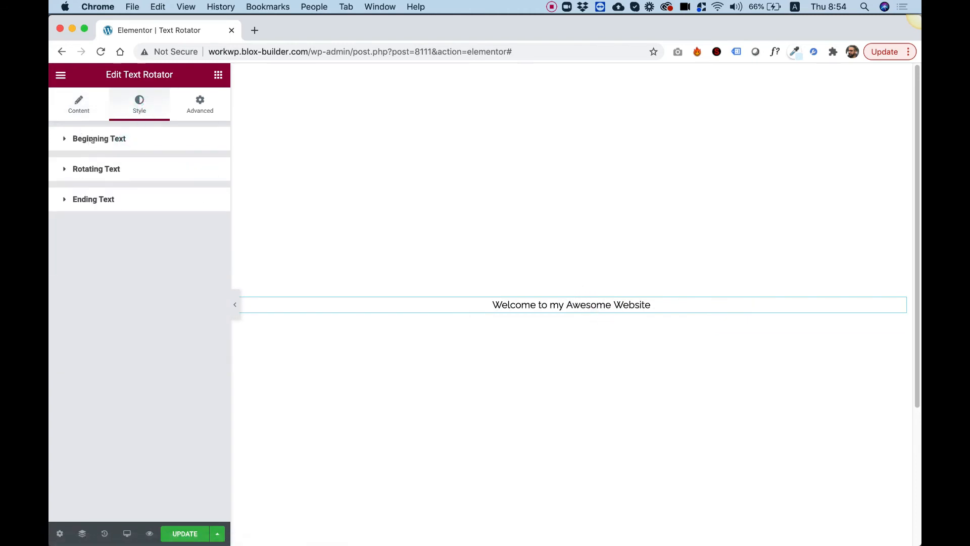
click(99, 139)
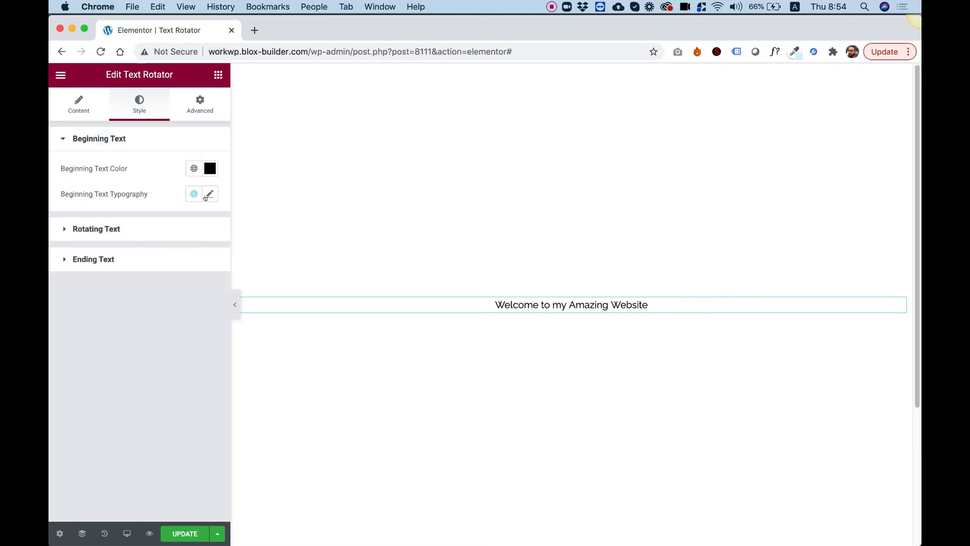
click(209, 194)
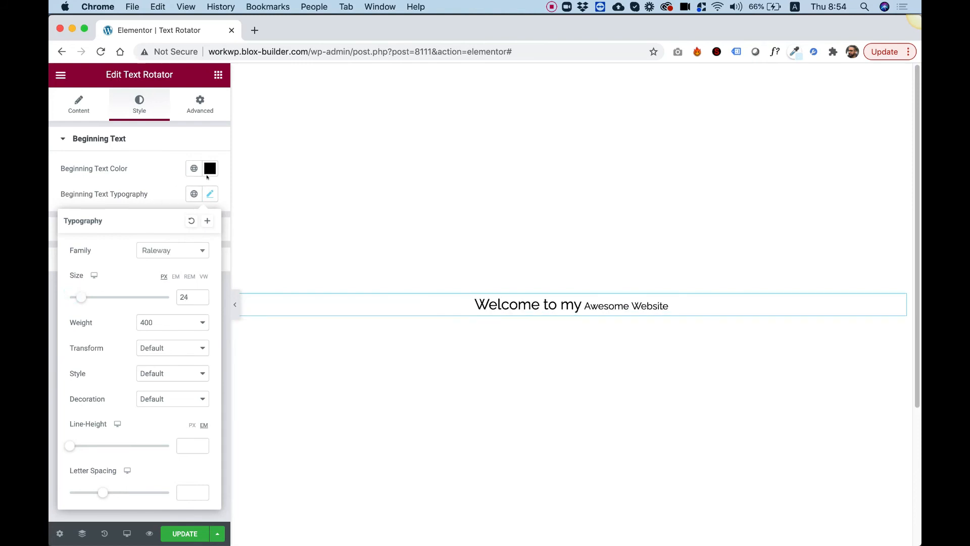
click(210, 167)
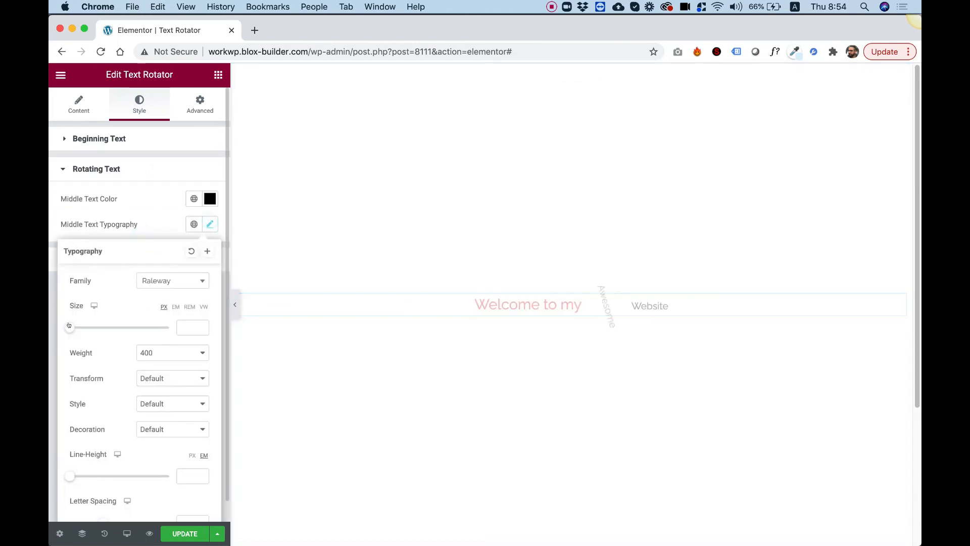
Step: Set the rotating word to 66px in the Rammetto One font
drag(68, 327, 86, 328)
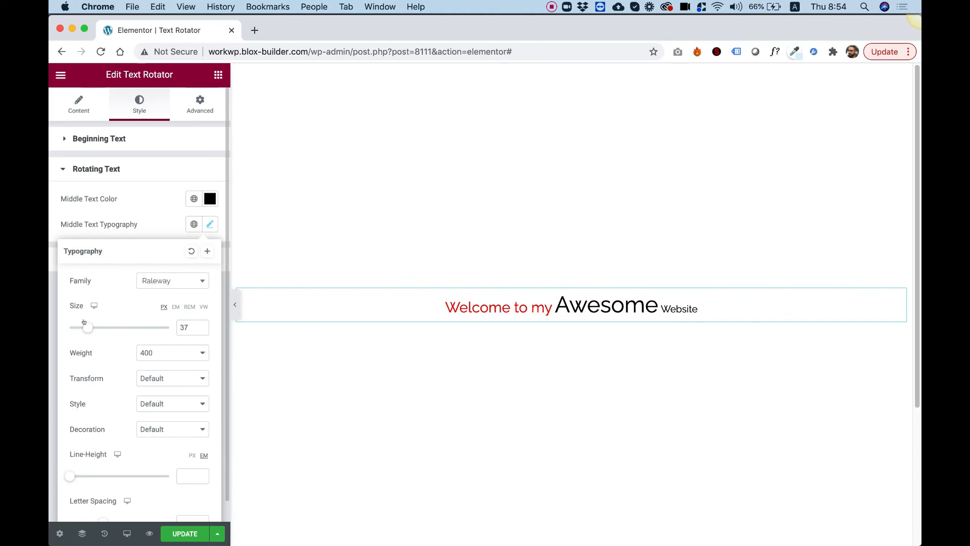
drag(87, 326, 104, 326)
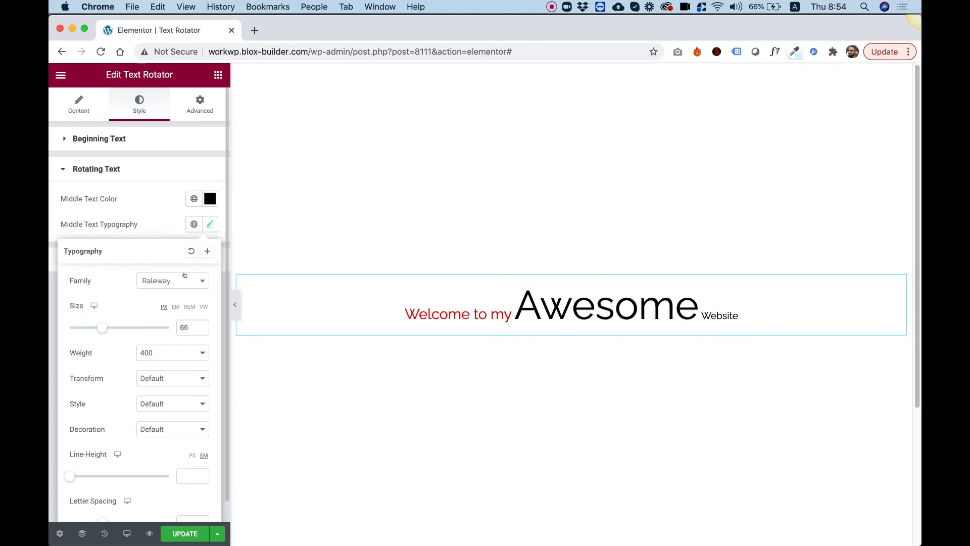
click(172, 281)
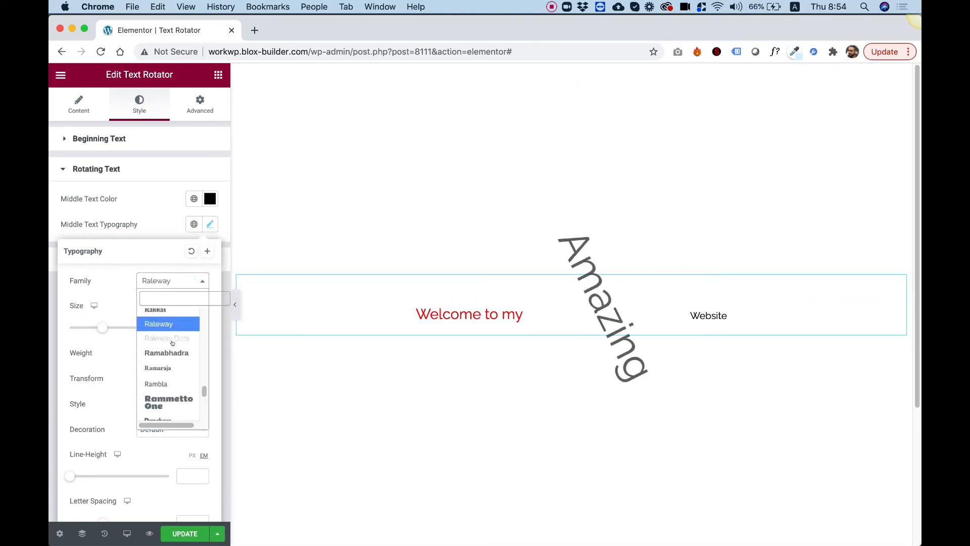
click(168, 402)
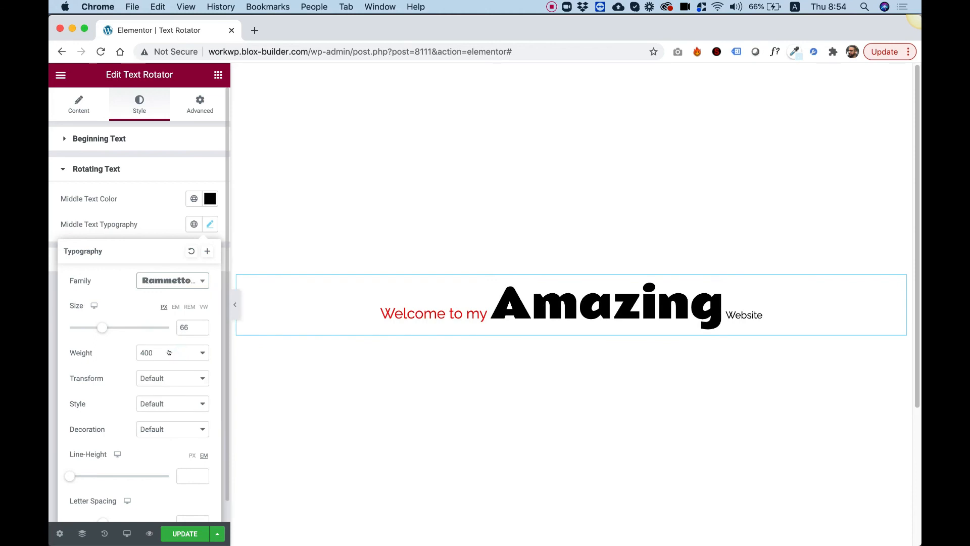